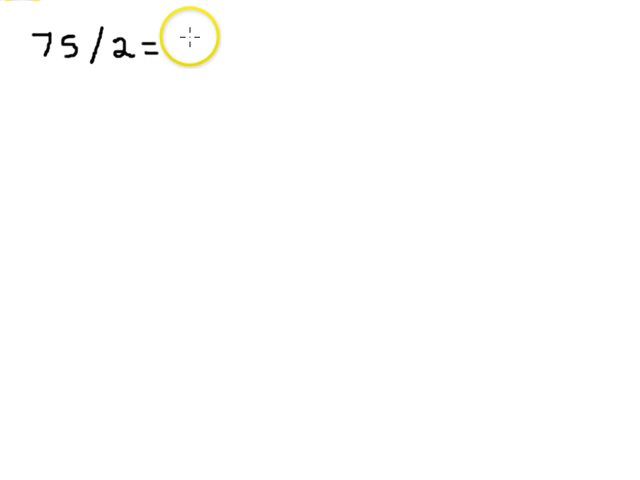
mouse_move(200, 43)
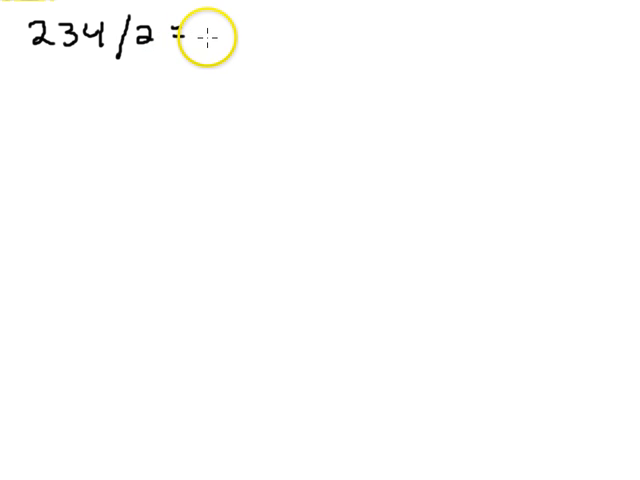
text(1)
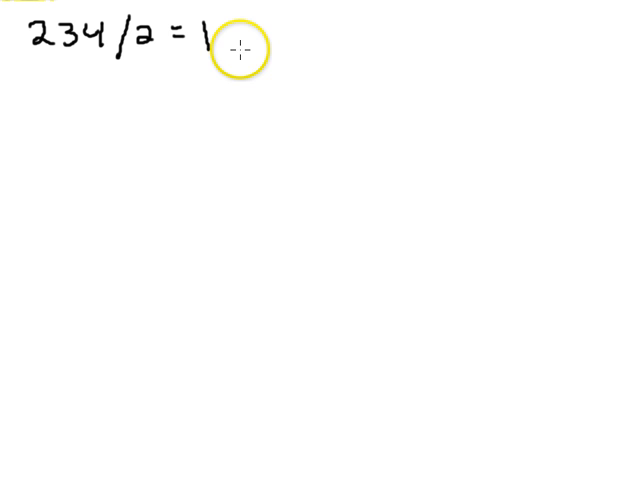